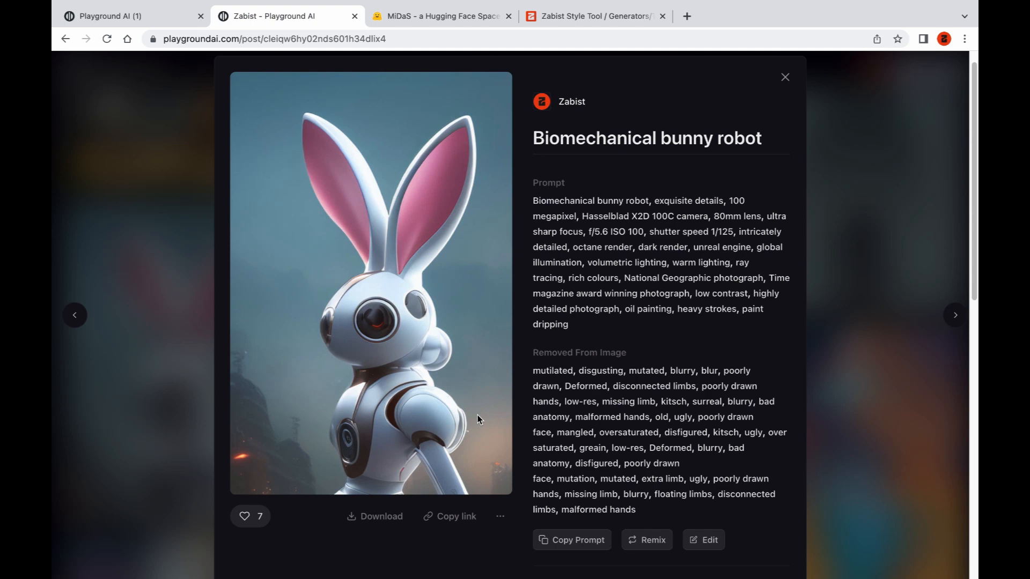
mouse_move(385, 505)
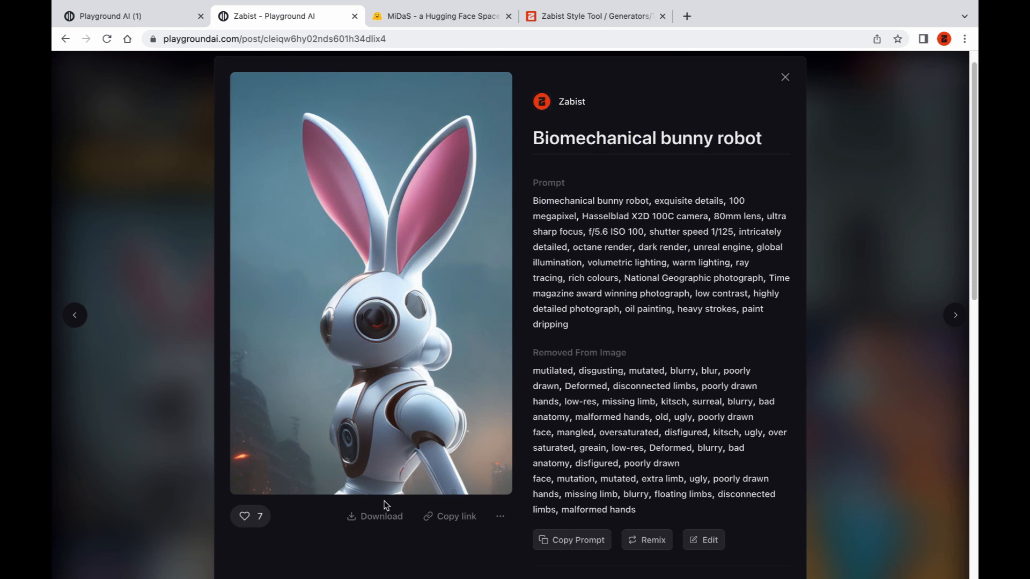
Download the Biomechanical bunny robot image as a PNG and dismiss the download bar
left_click(380, 516)
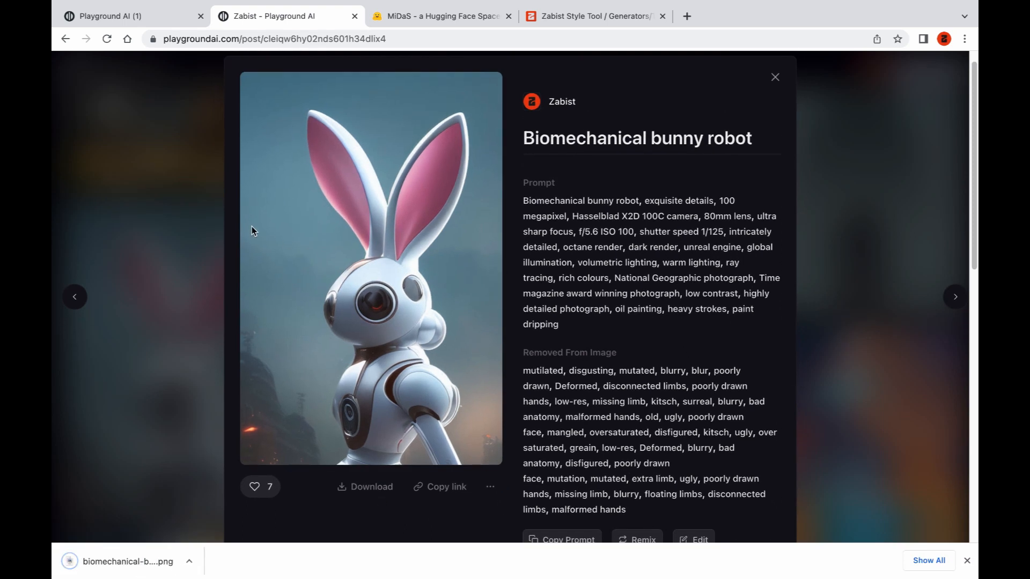
mouse_move(896, 544)
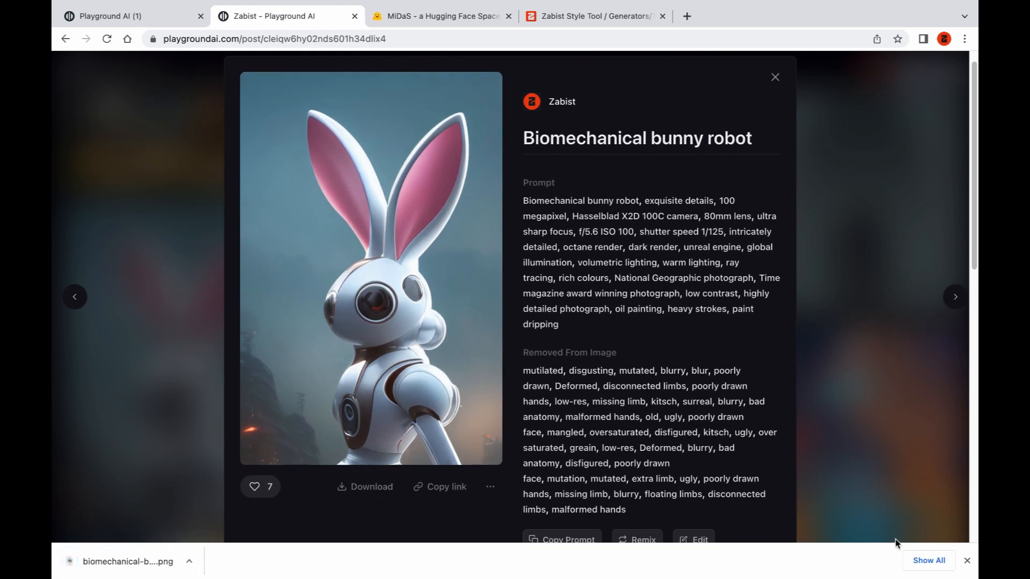
left_click(966, 560)
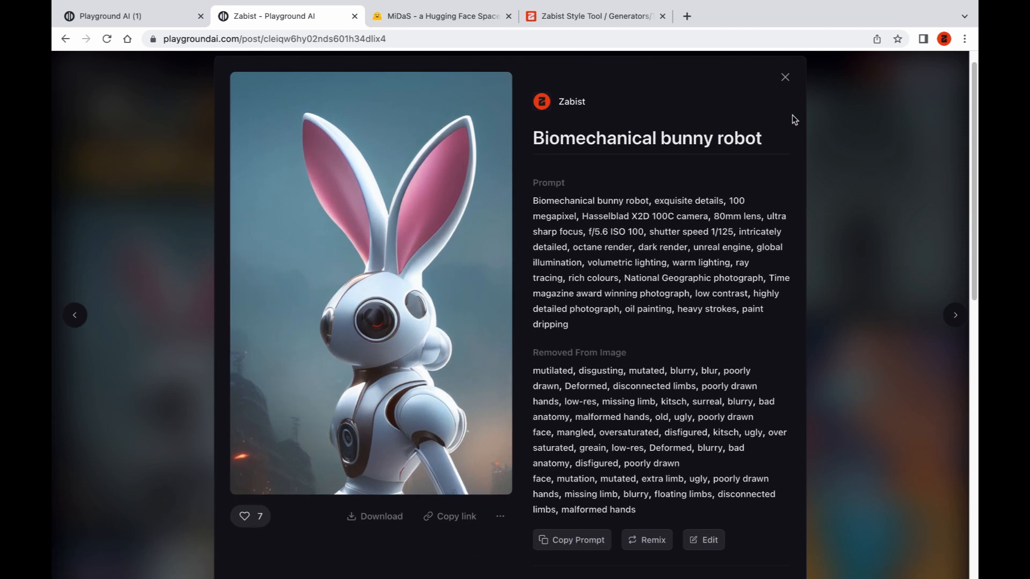
mouse_move(784, 77)
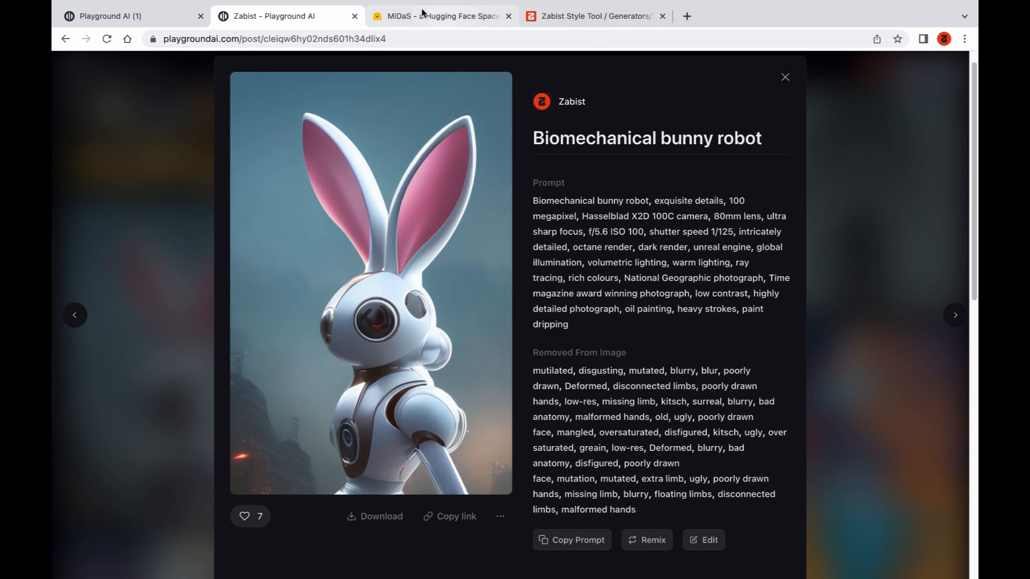
Upload the robot bunny image to MiDaS, compute its grayscale depth map, and view the map in its own tab
left_click(440, 16)
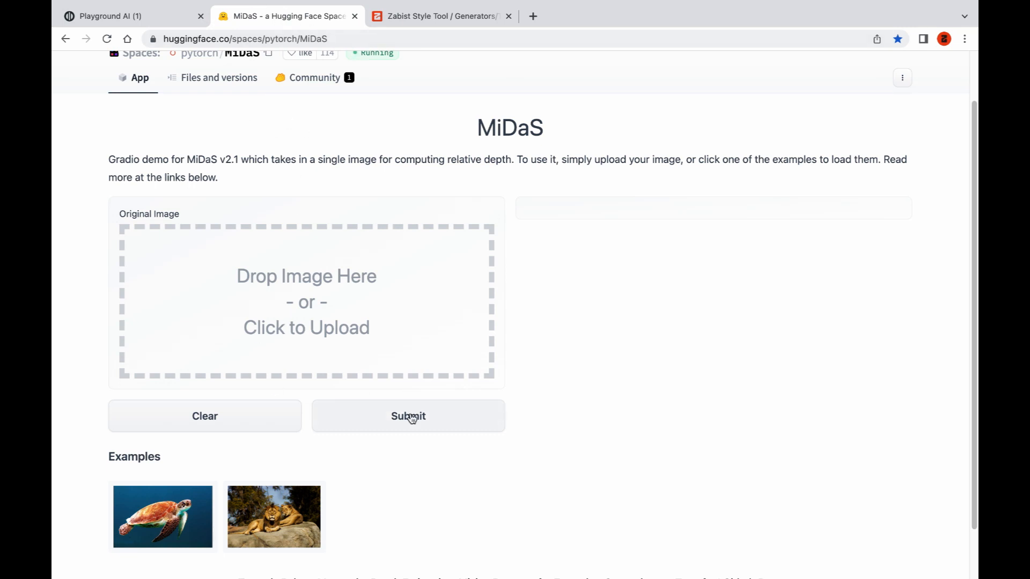
left_click(306, 302)
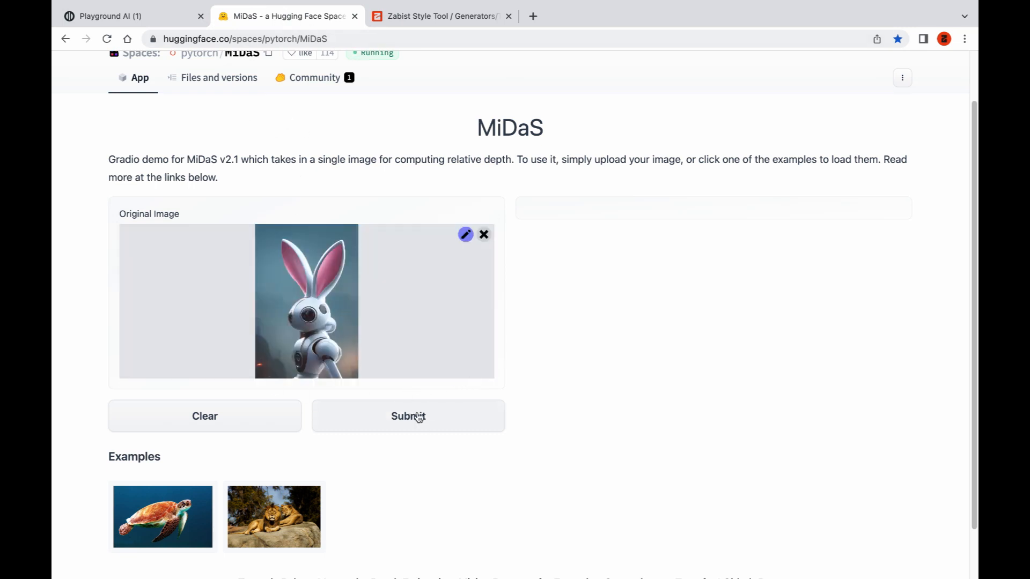
left_click(407, 416)
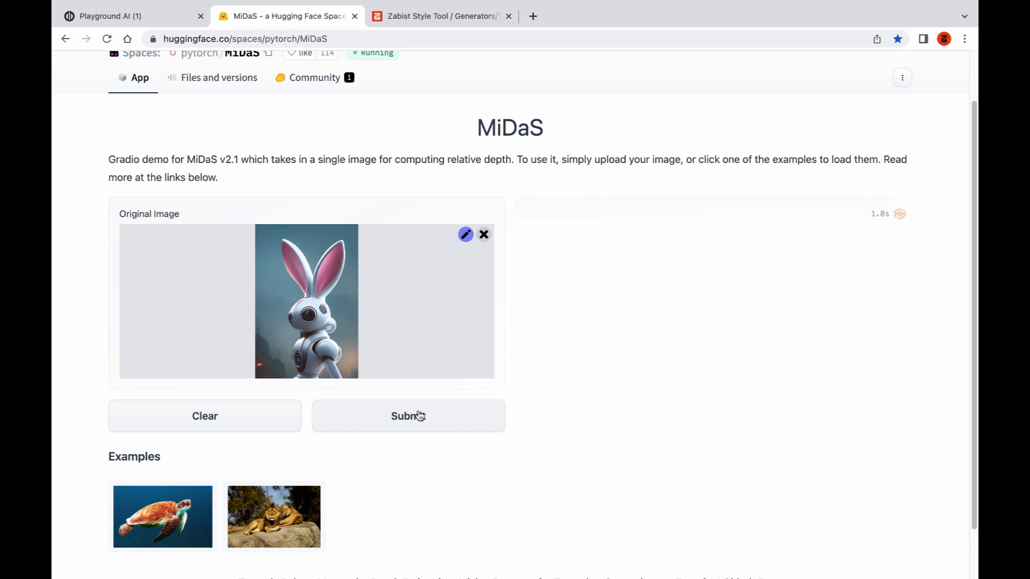
left_click(408, 416)
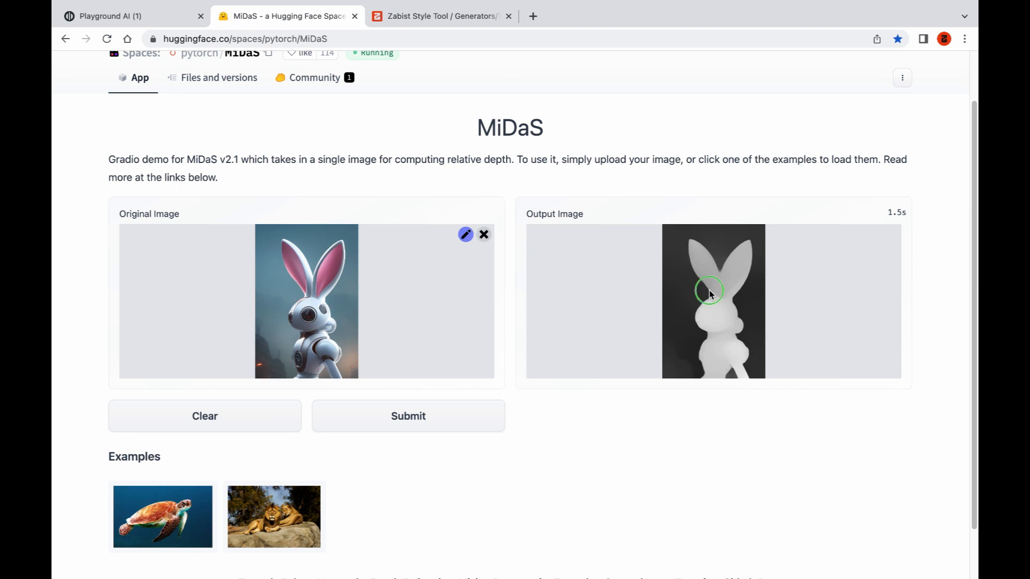
right_click(709, 292)
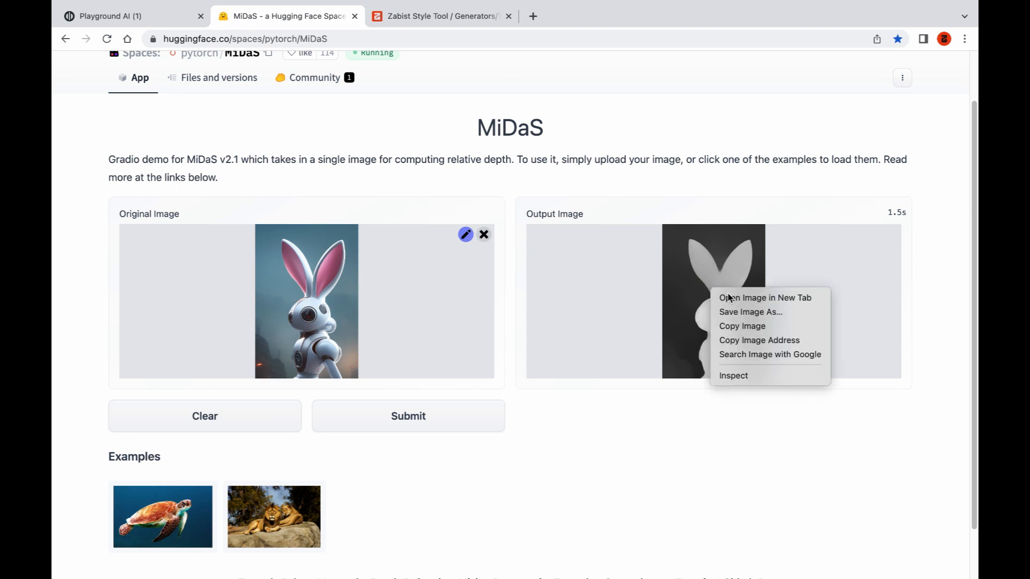
left_click(765, 297)
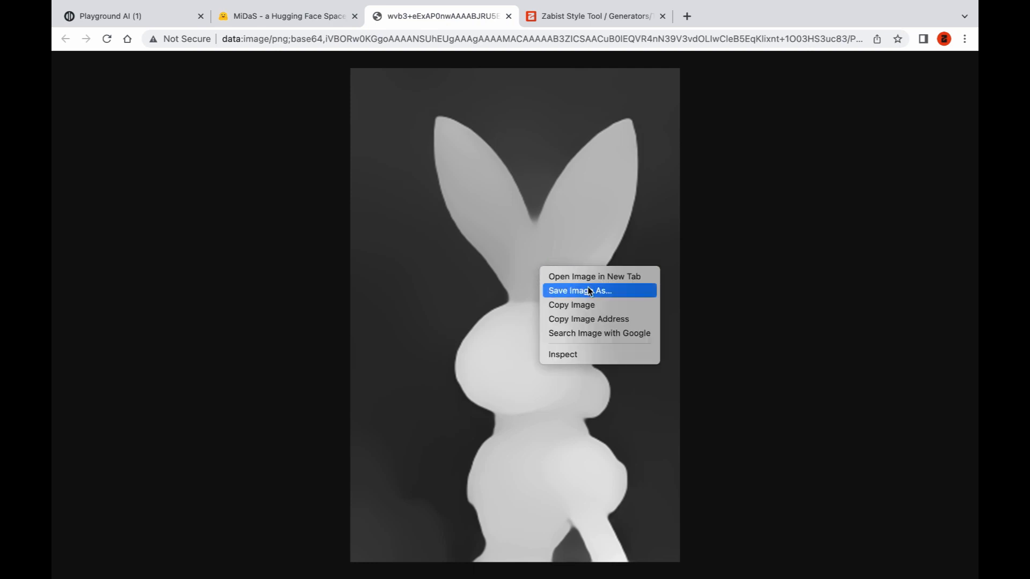
Save the depth map as bunny.png and return to the Playground AI create page
left_click(579, 291)
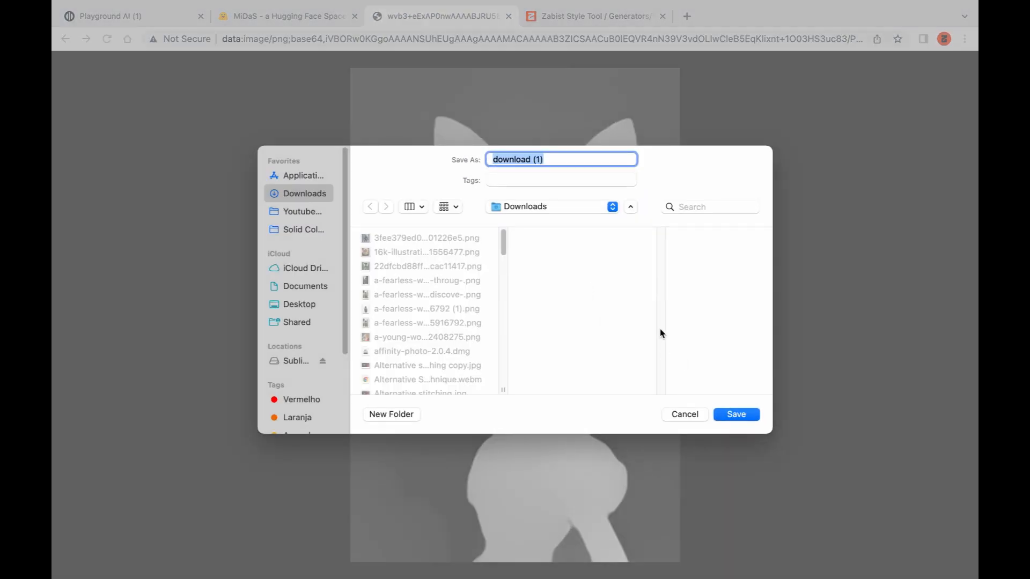
type("b")
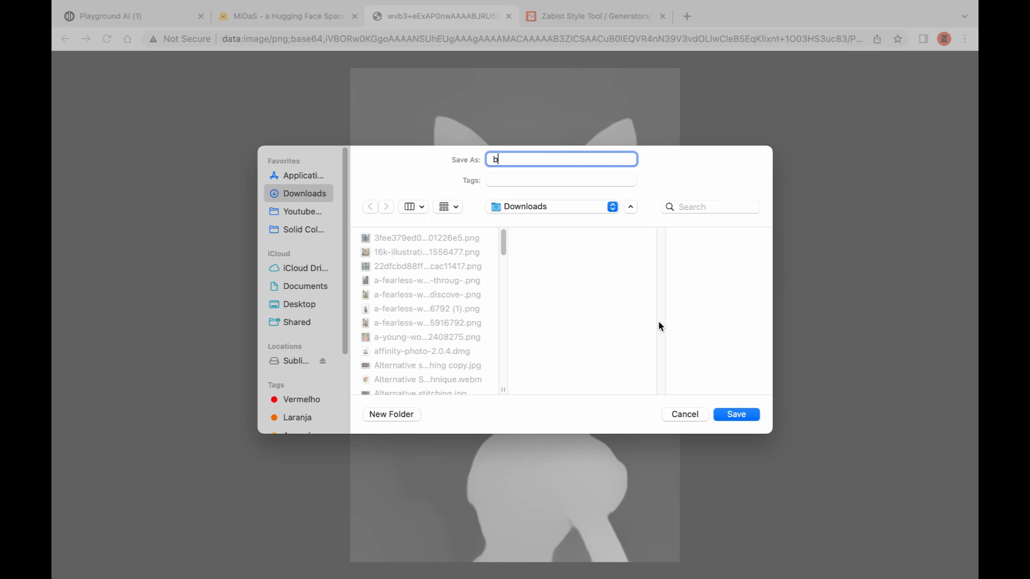
left_click(736, 415)
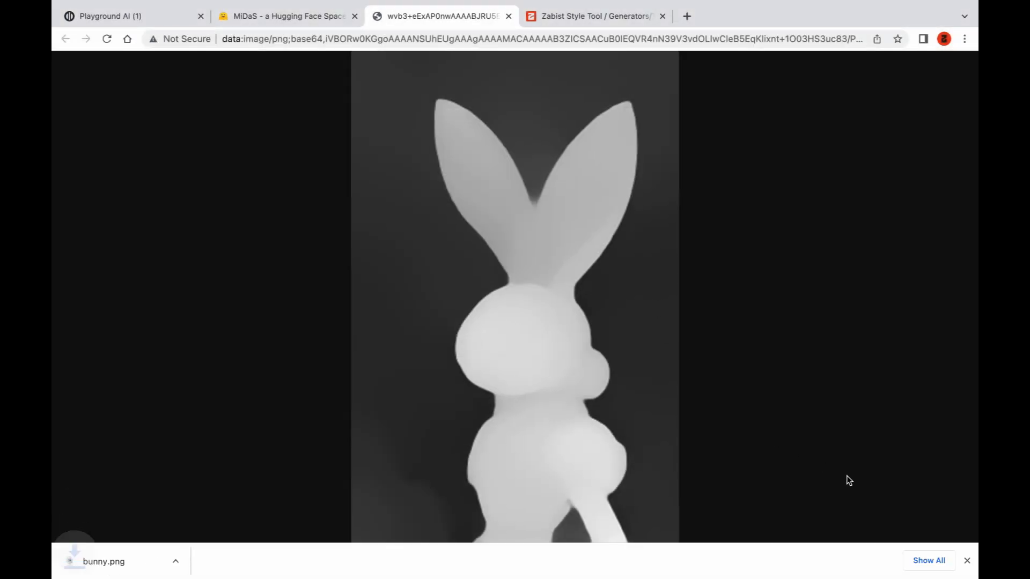
left_click(112, 16)
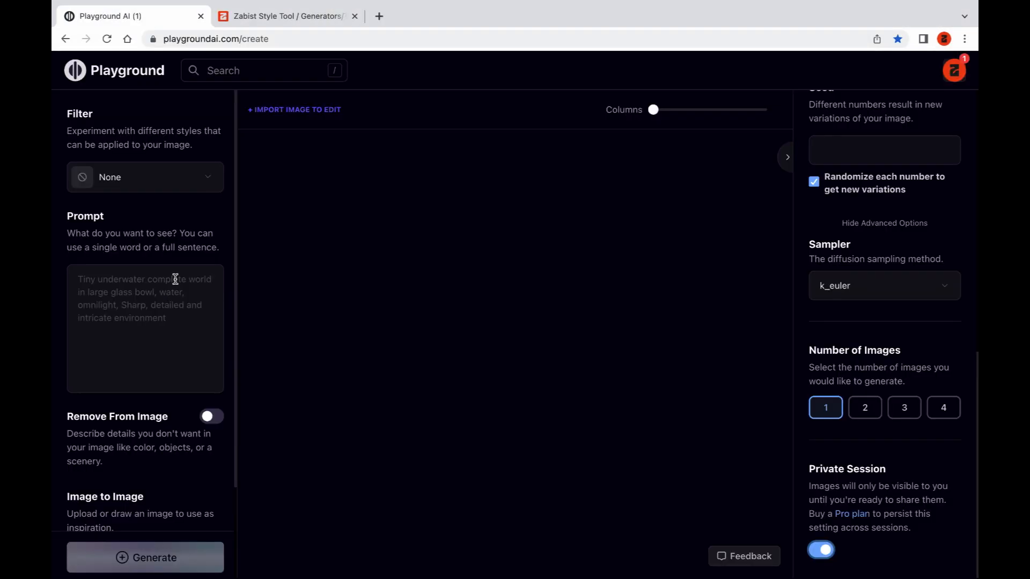
Generate images from the prompt 'Cute bunny by Alayna Lemmer' guided by the bunny depth map
scroll("down", 3)
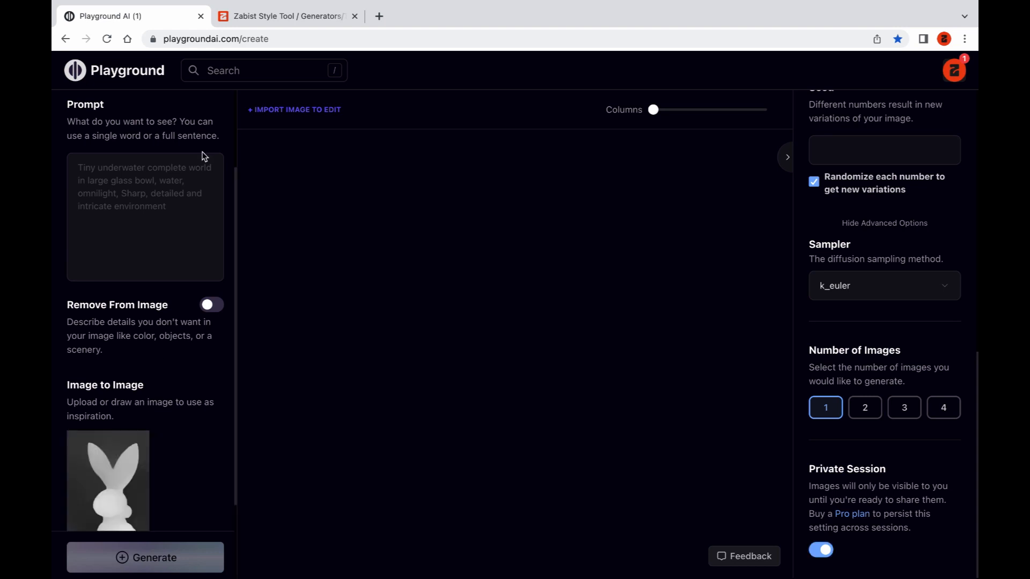
scroll("up", 3)
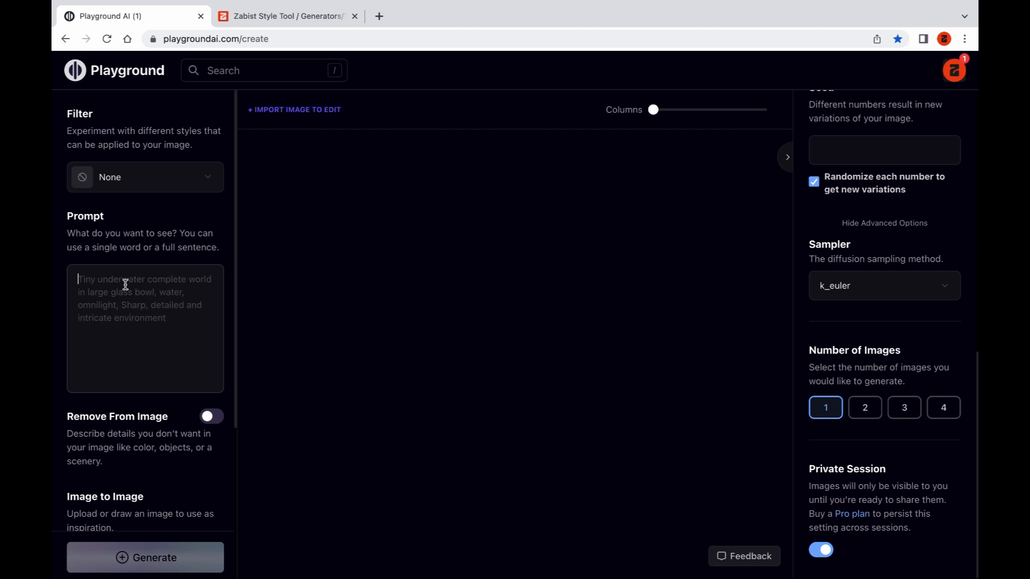
type("Cute b")
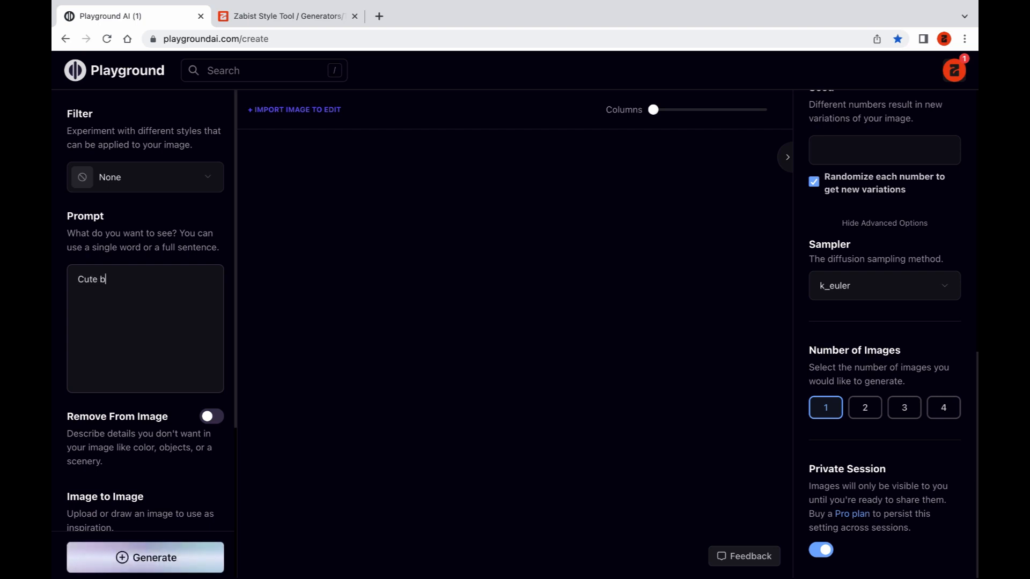
type("unny by Alat")
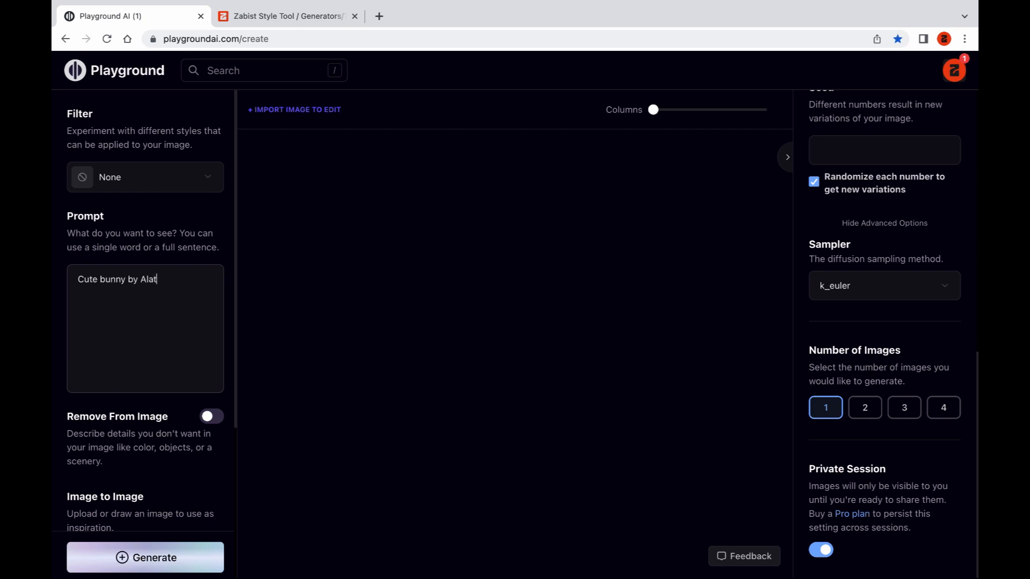
type("yna Lemmer")
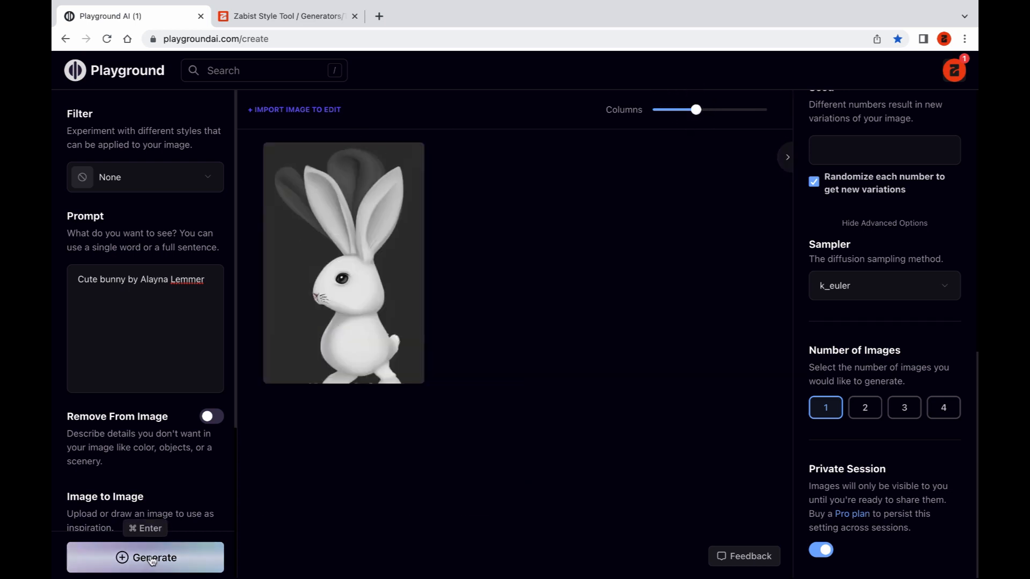
left_click(145, 558)
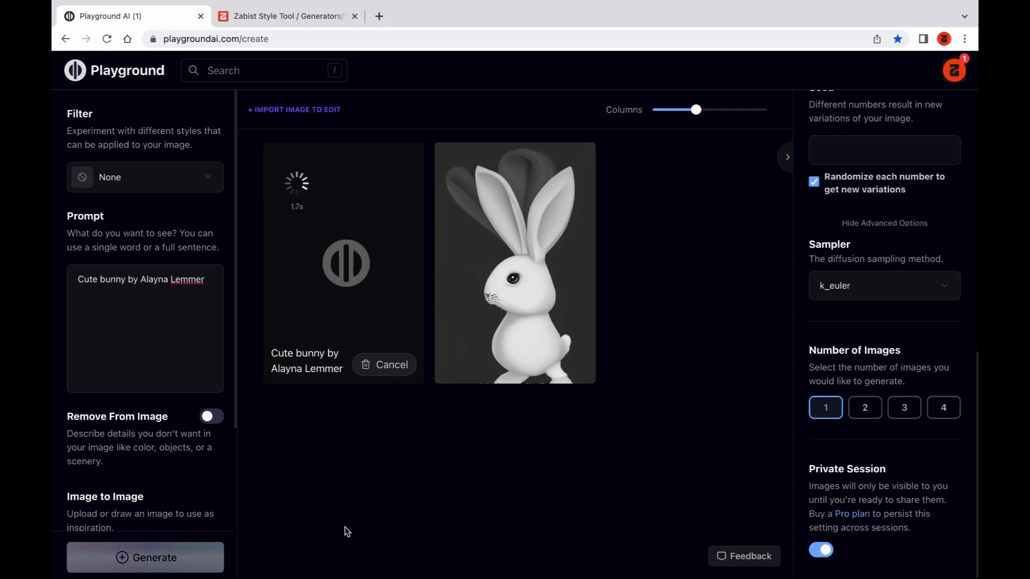
Make the grey-background bunny the masked image-to-image input and generate a grassy farm-meadow version
left_click(384, 365)
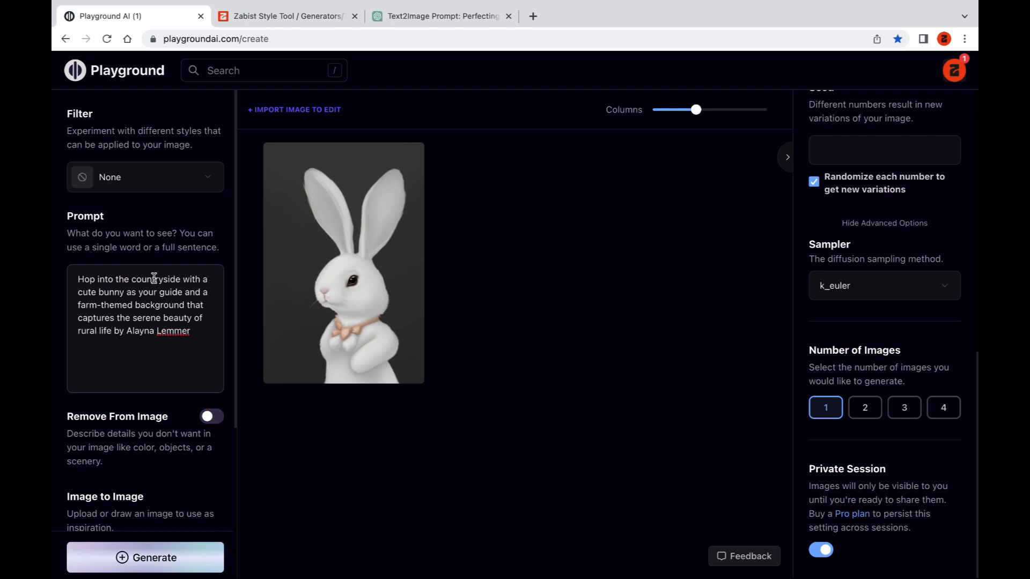
mouse_move(192, 379)
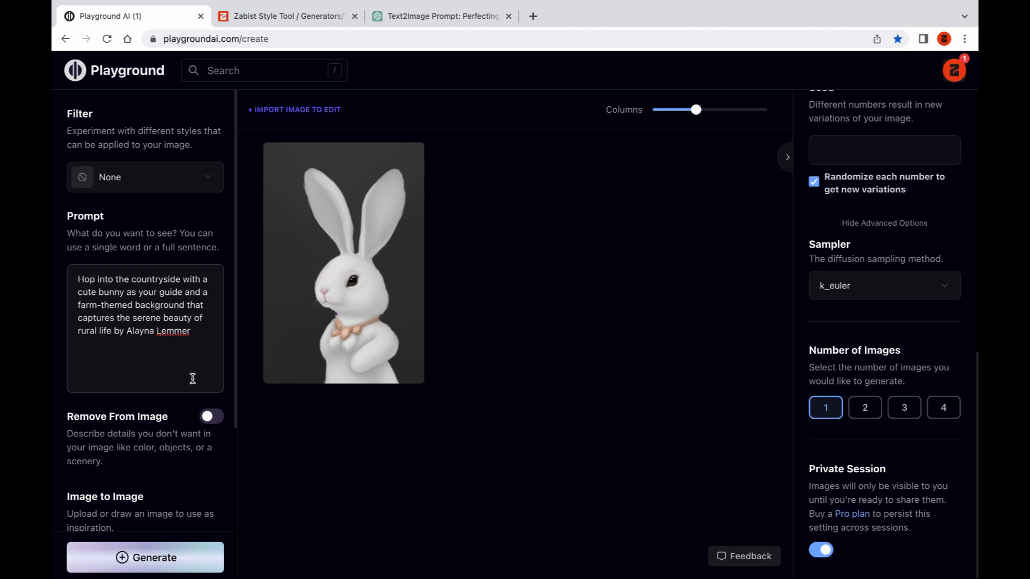
scroll("down", 3)
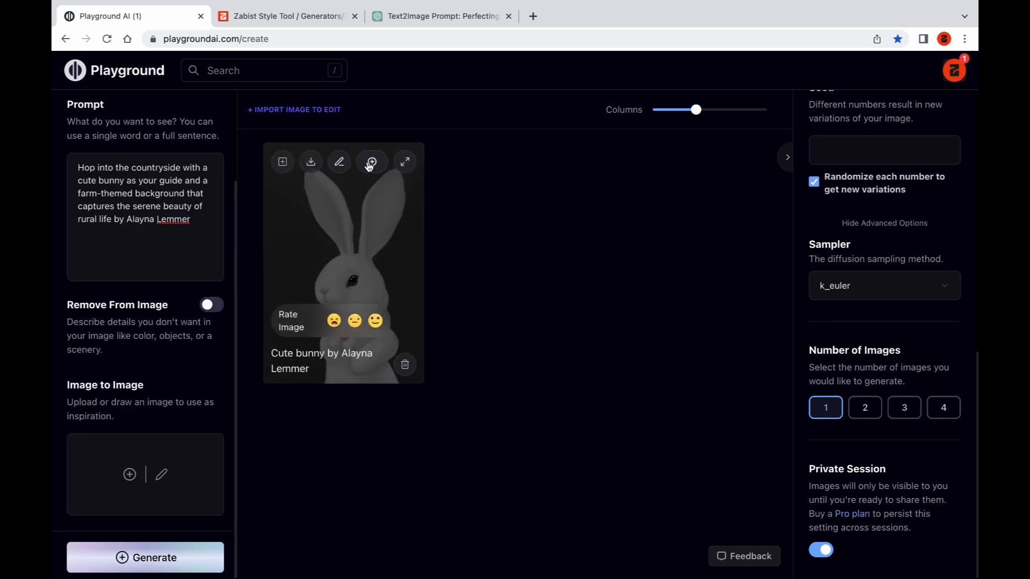
left_click(370, 162)
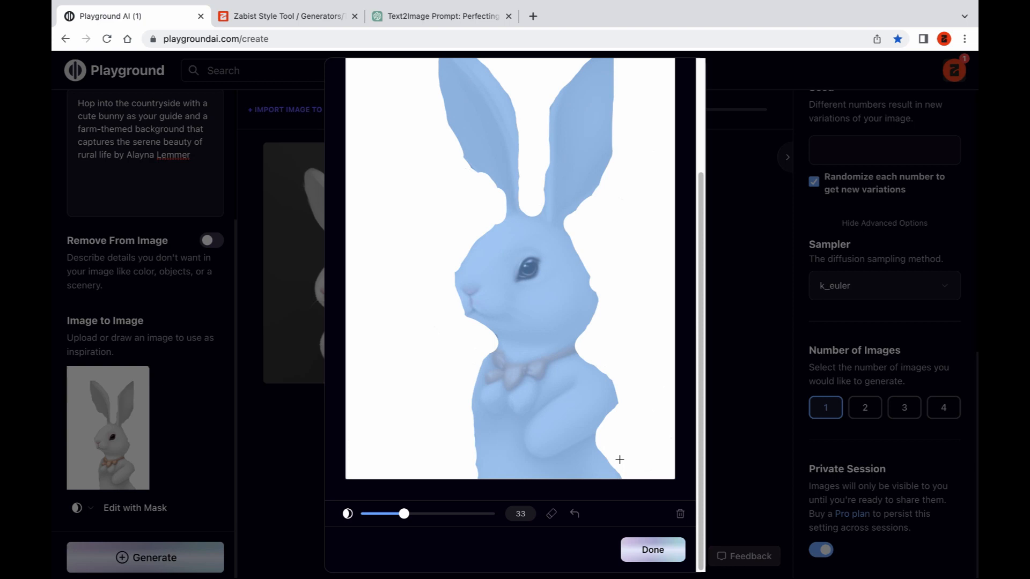
left_click(651, 550)
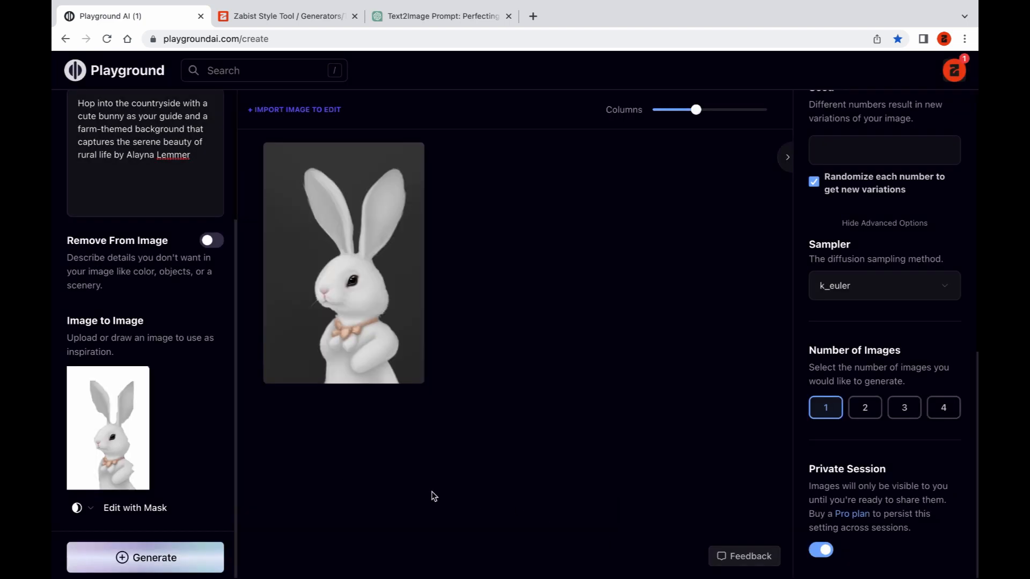
left_click(145, 557)
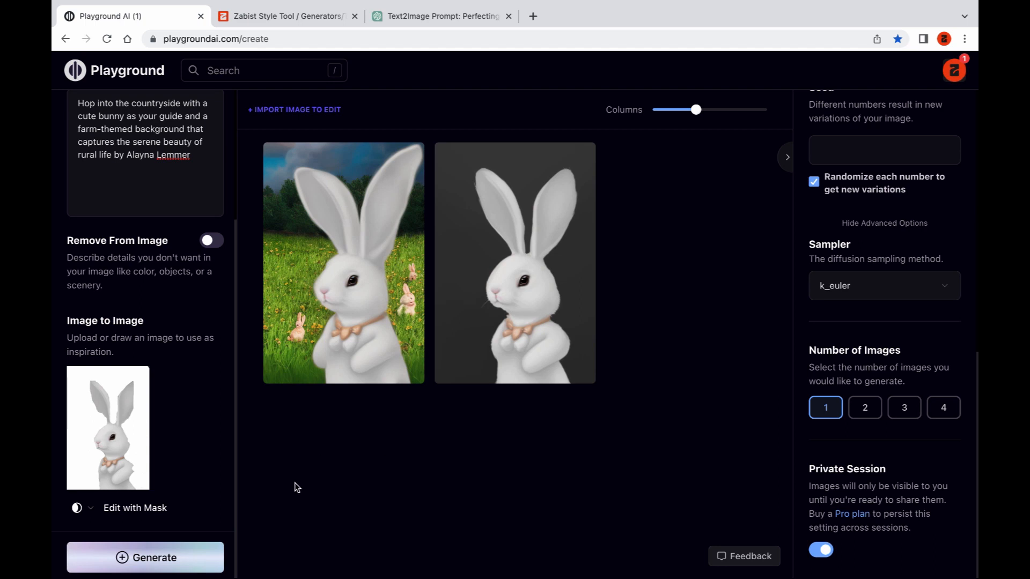
left_click(145, 558)
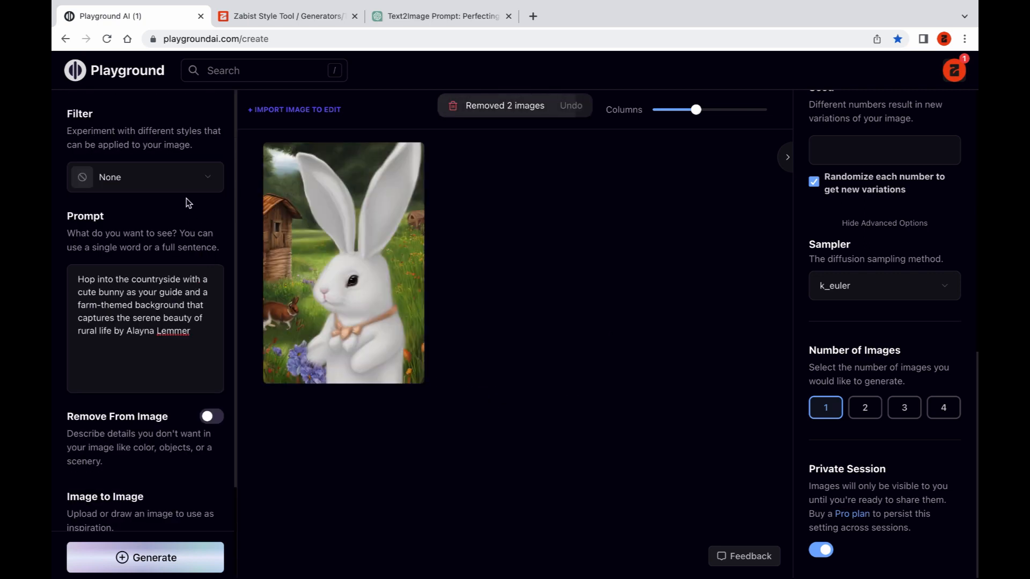
Generate a Storybook-filter red-barn bunny, reset the filter to None, and load it as a face-masked starting image
left_click(145, 177)
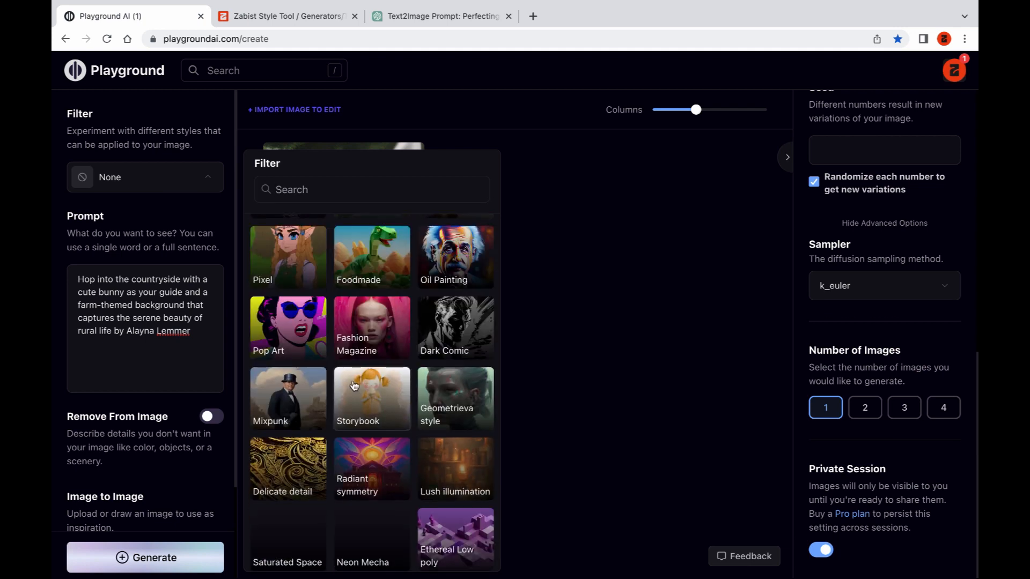
left_click(358, 399)
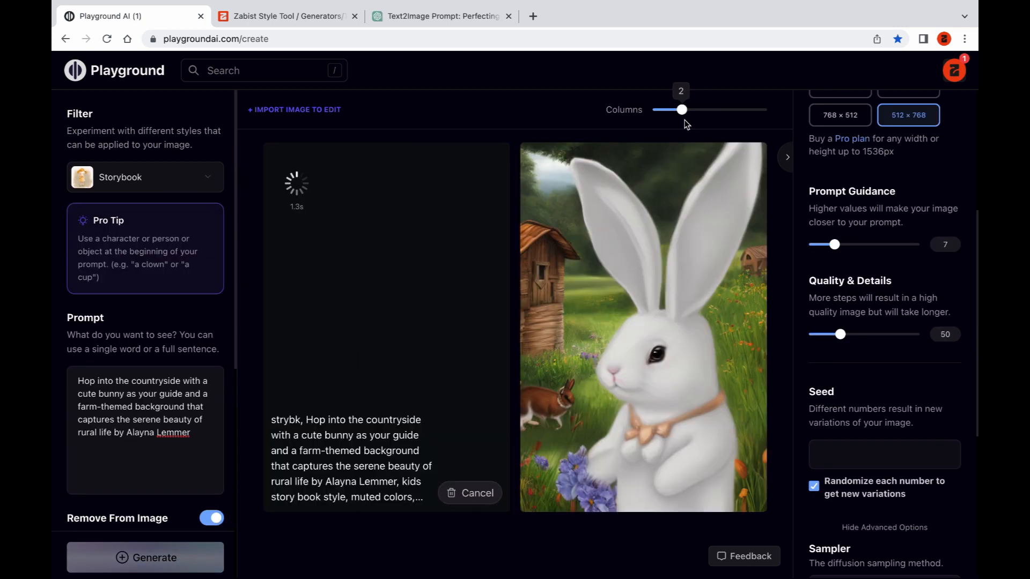
left_click(145, 177)
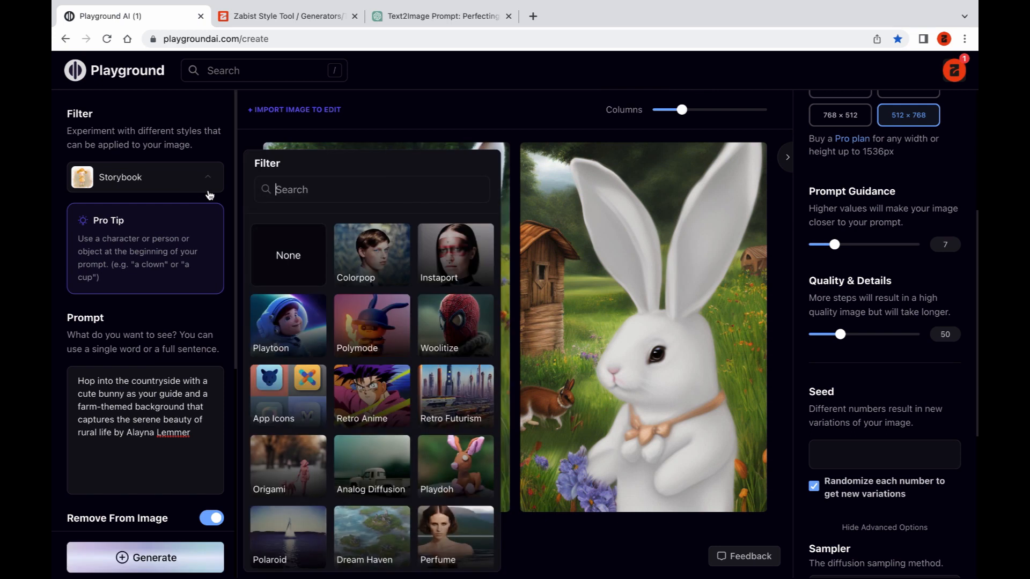
left_click(288, 256)
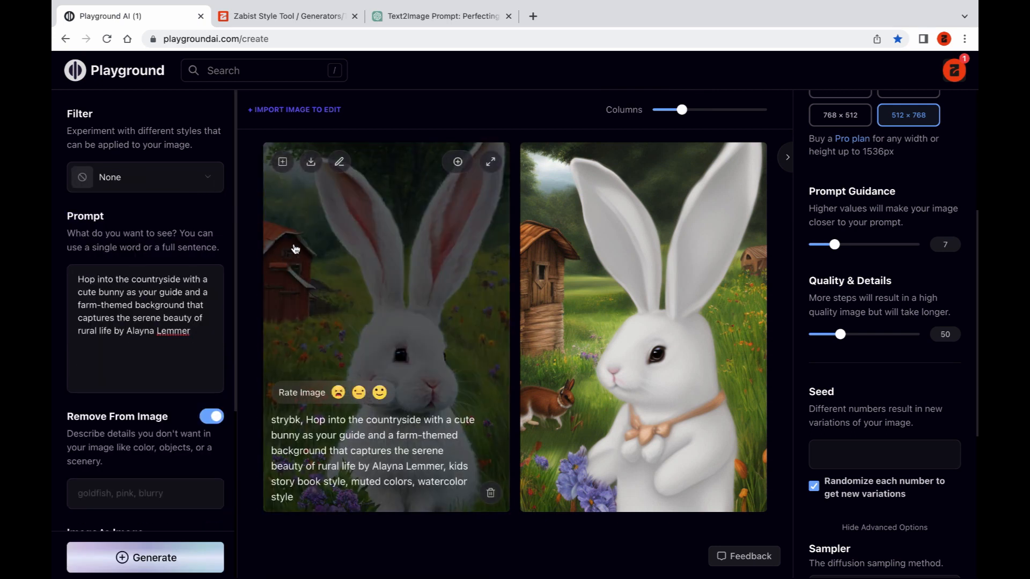
left_click(491, 162)
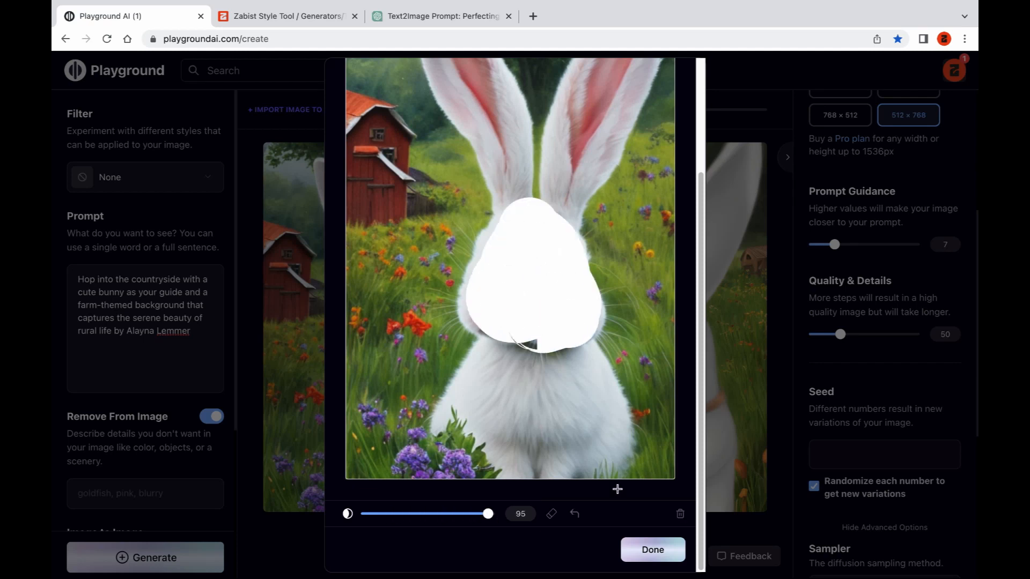
left_click(651, 549)
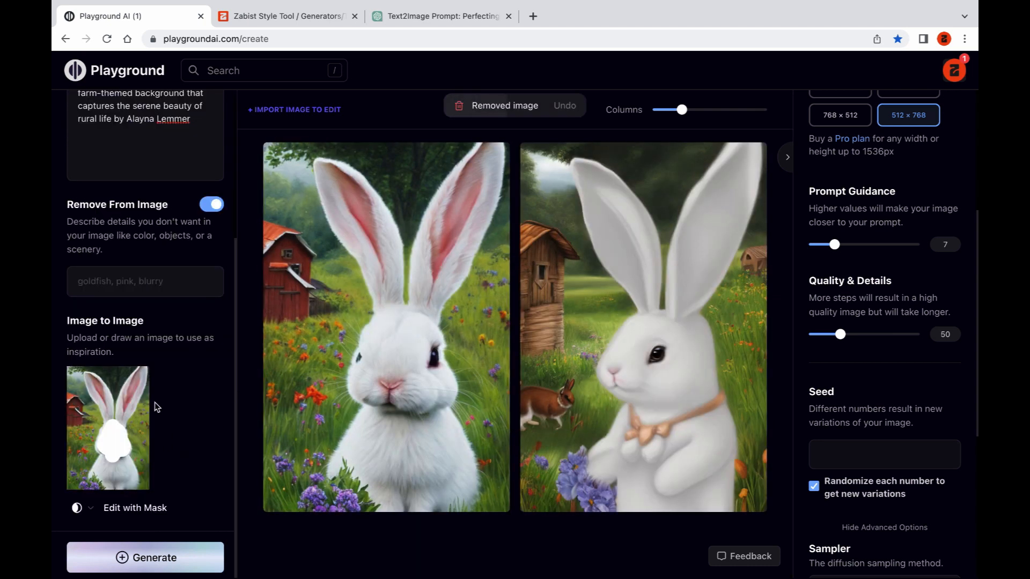
Download the watercolor storybook bunny as a PNG and send it to Image to Image
left_click(145, 177)
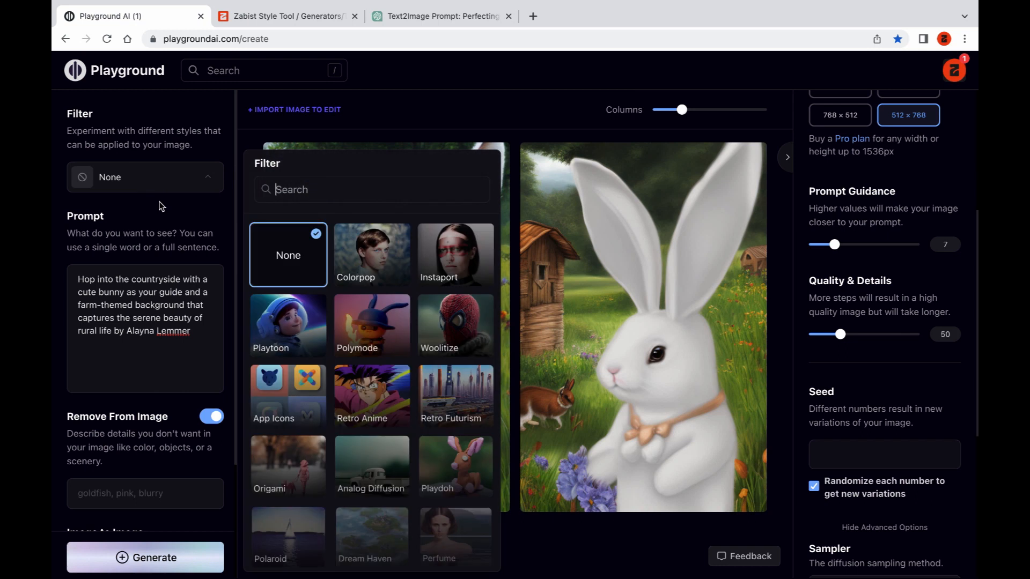
scroll("down", 3)
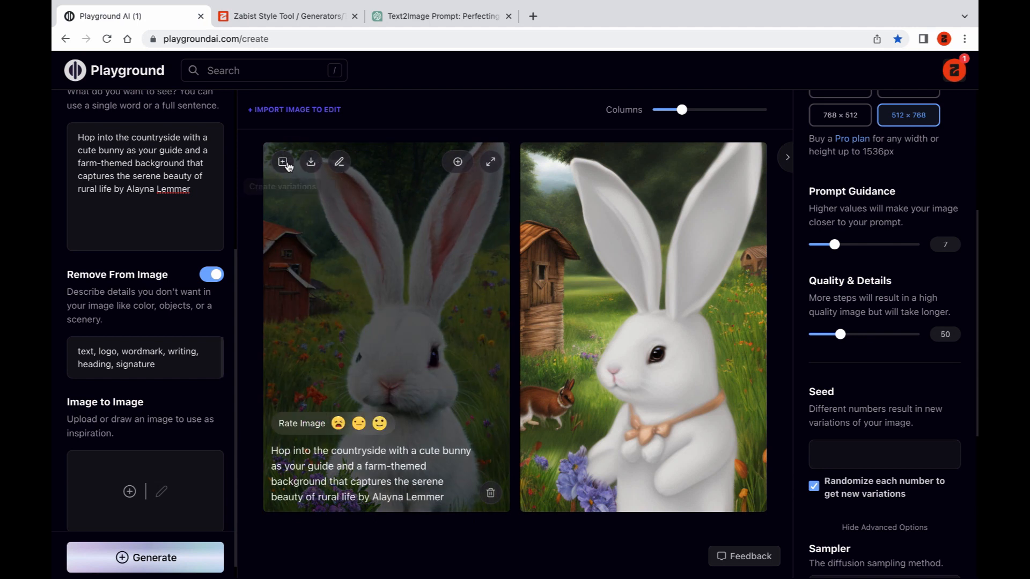
left_click(283, 162)
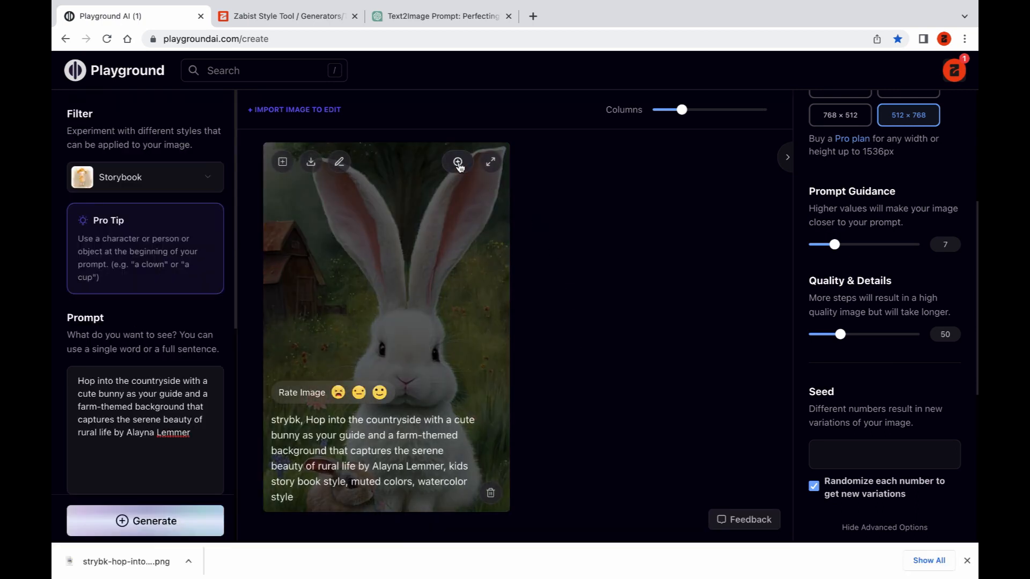
left_click(145, 177)
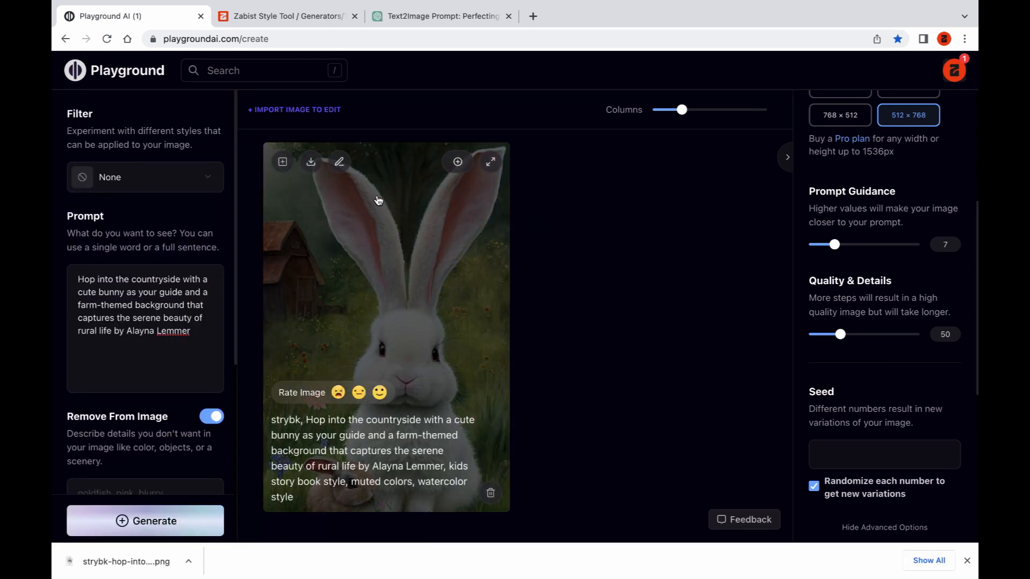
Mask the patch by the small rabbit on the starting image and start a new generation from it
left_click(457, 162)
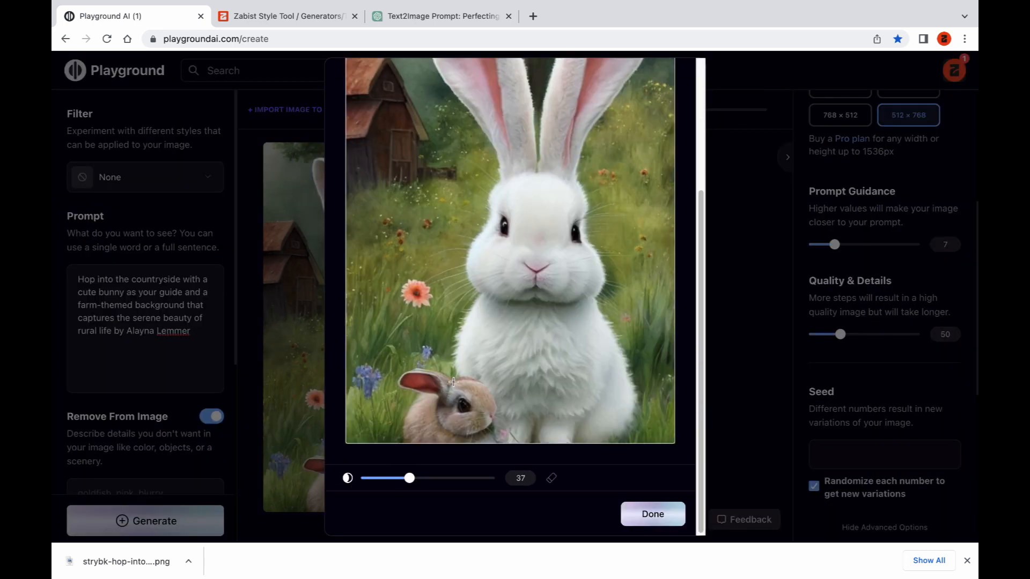
left_click(469, 377)
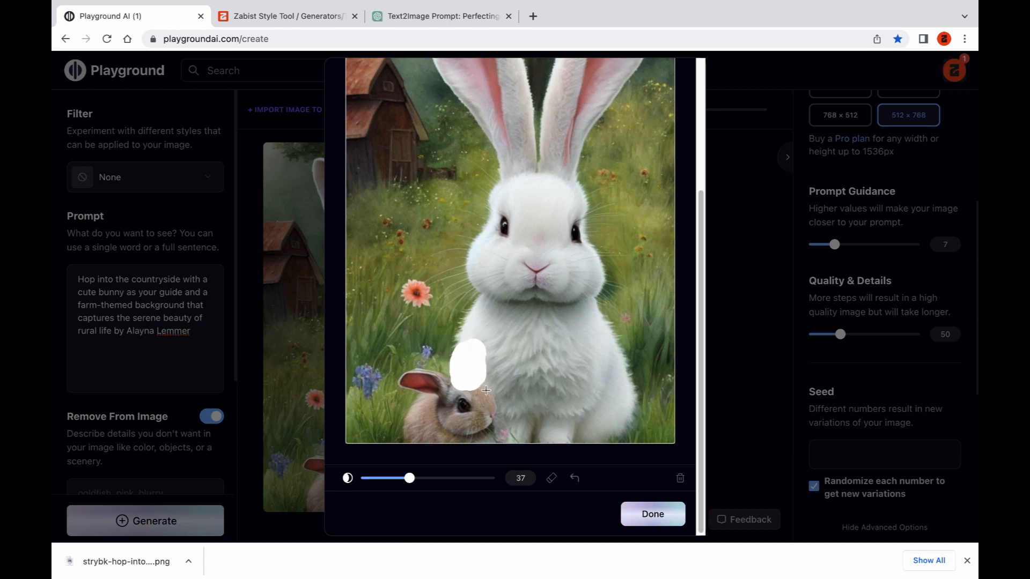
left_click(651, 514)
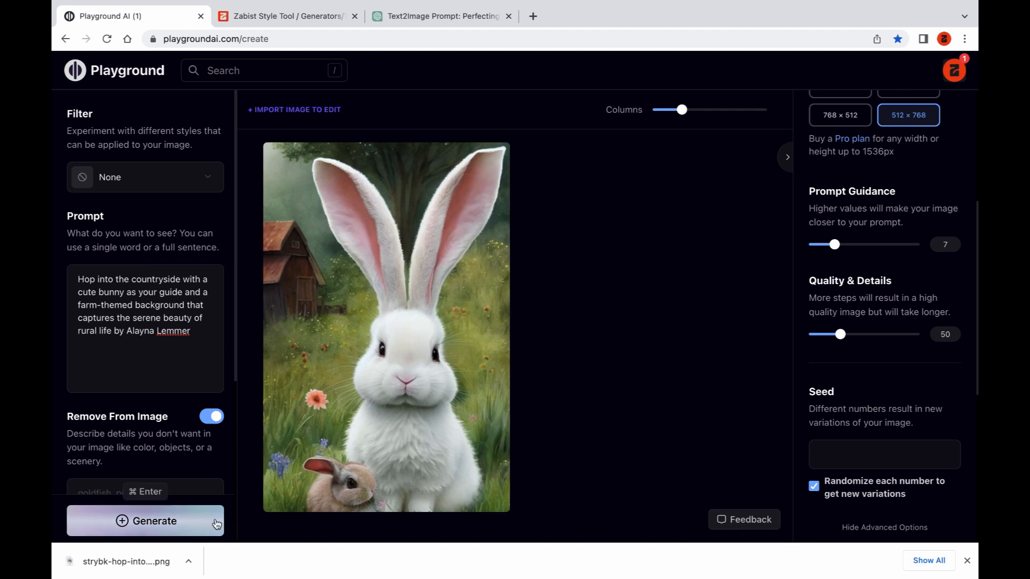
left_click(145, 521)
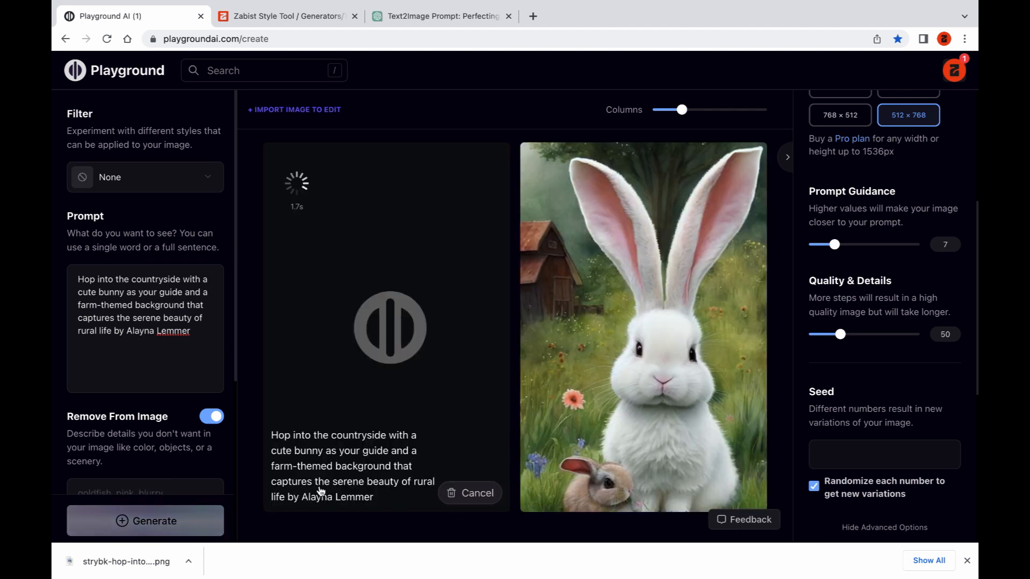